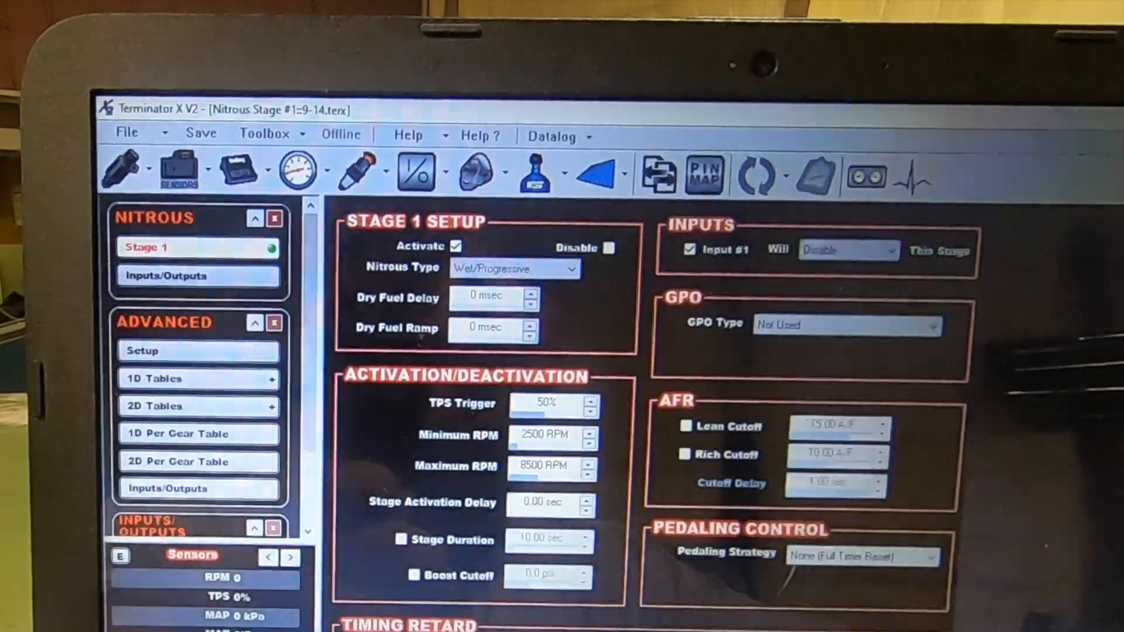
Scroll down the sidebar away from the Stage 1 nitrous page, clearing the work area.
scroll("down", 3)
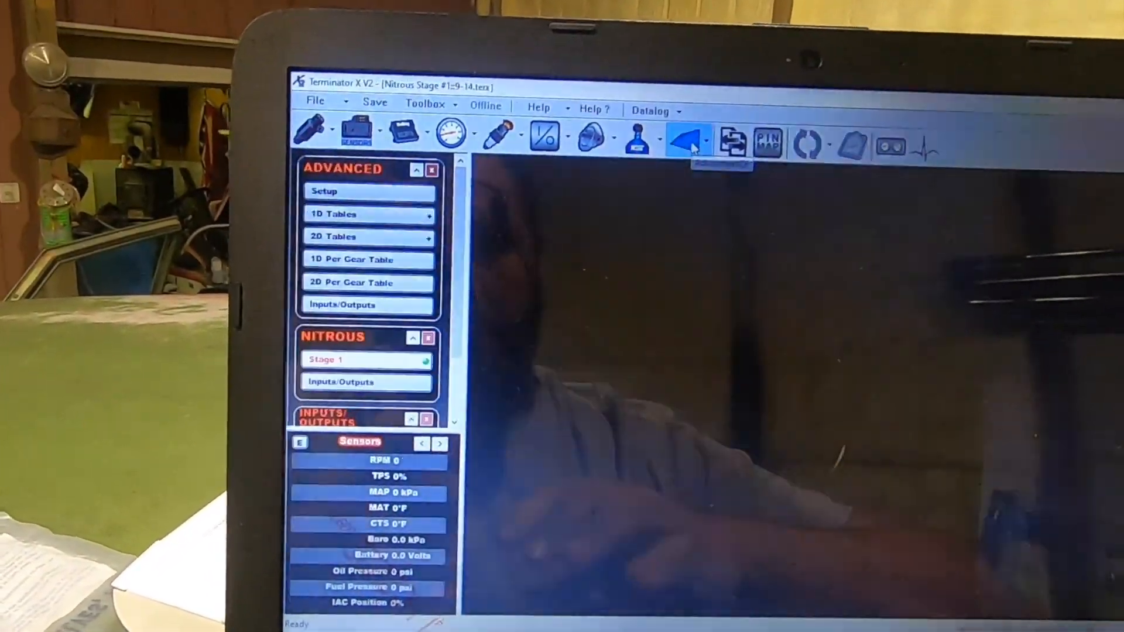
Review Advanced 1D Tables, switch to Table #2 transbrake boost and toggle Enable Table.
left_click(325, 191)
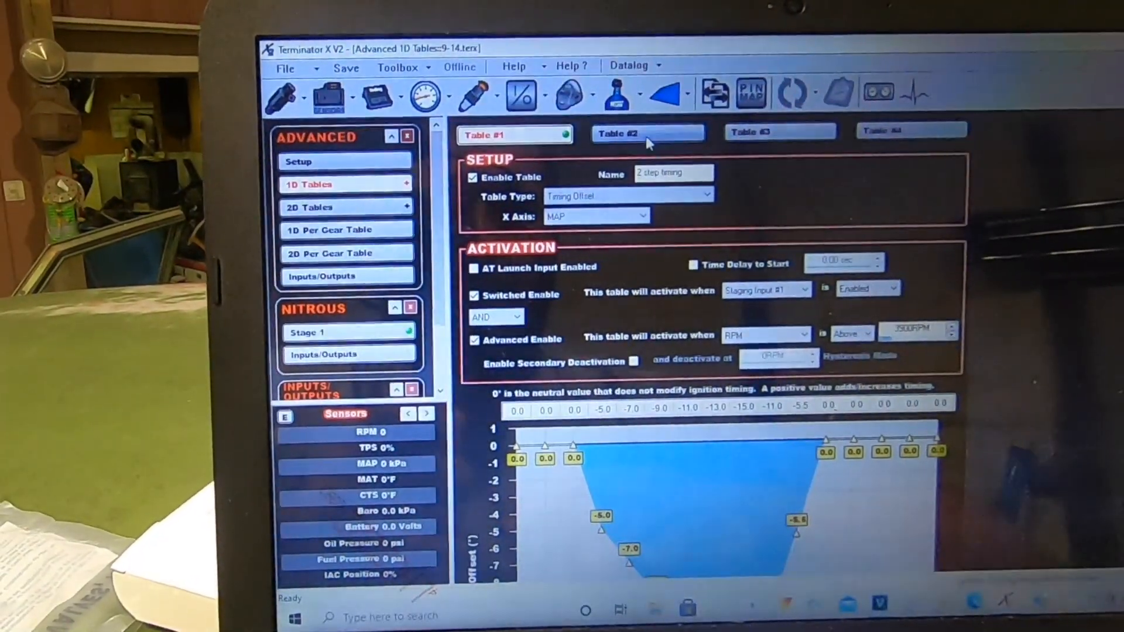
left_click(645, 133)
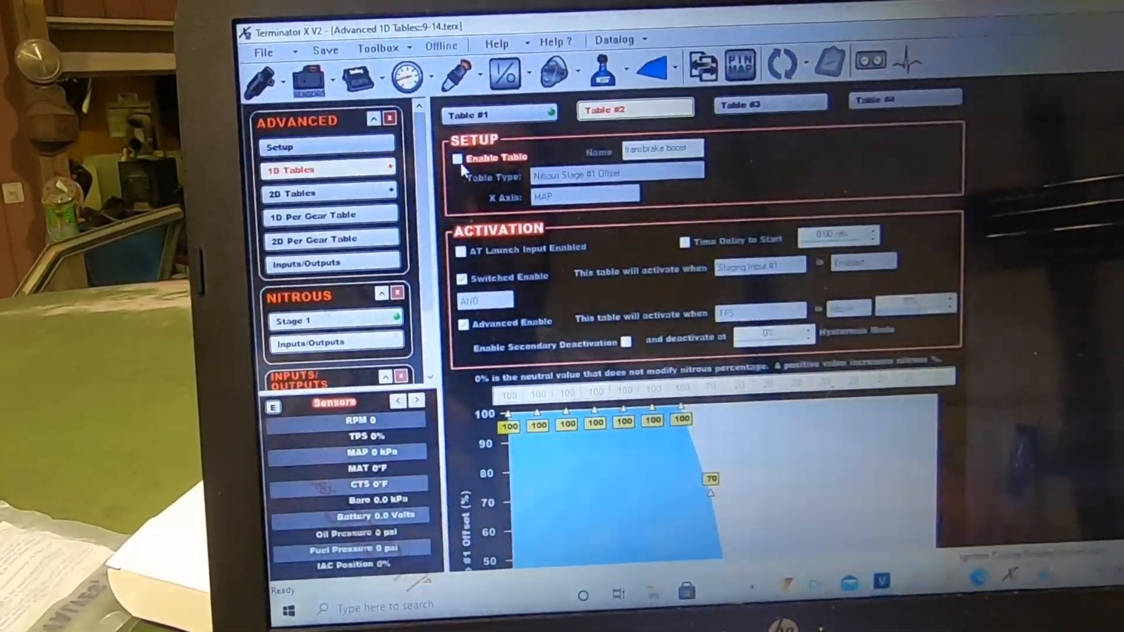
left_click(457, 152)
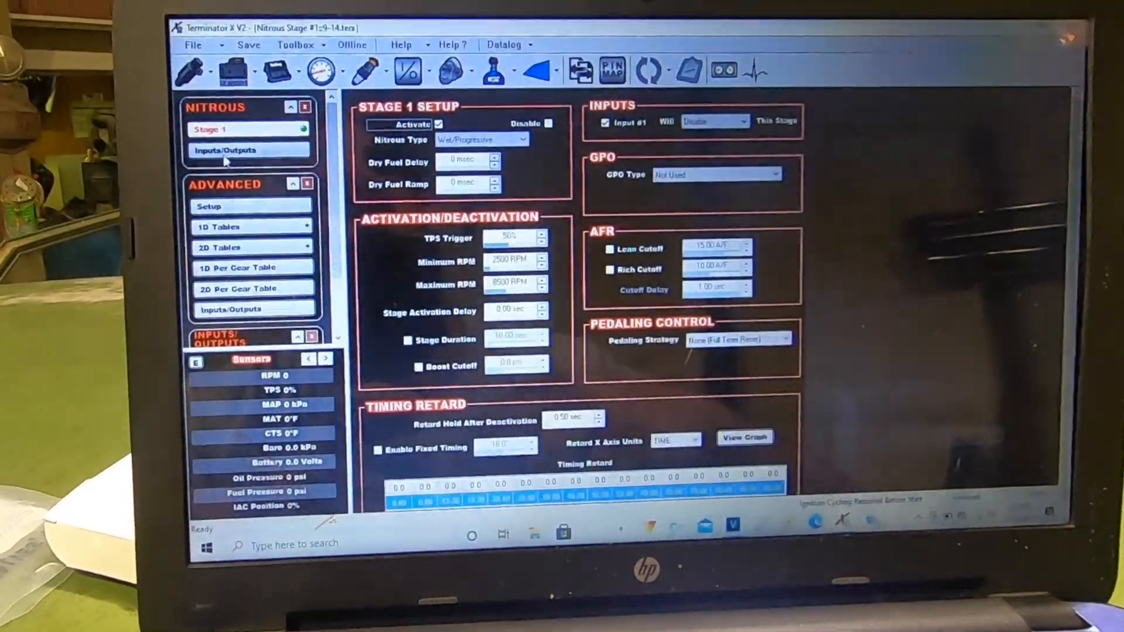
left_click(248, 150)
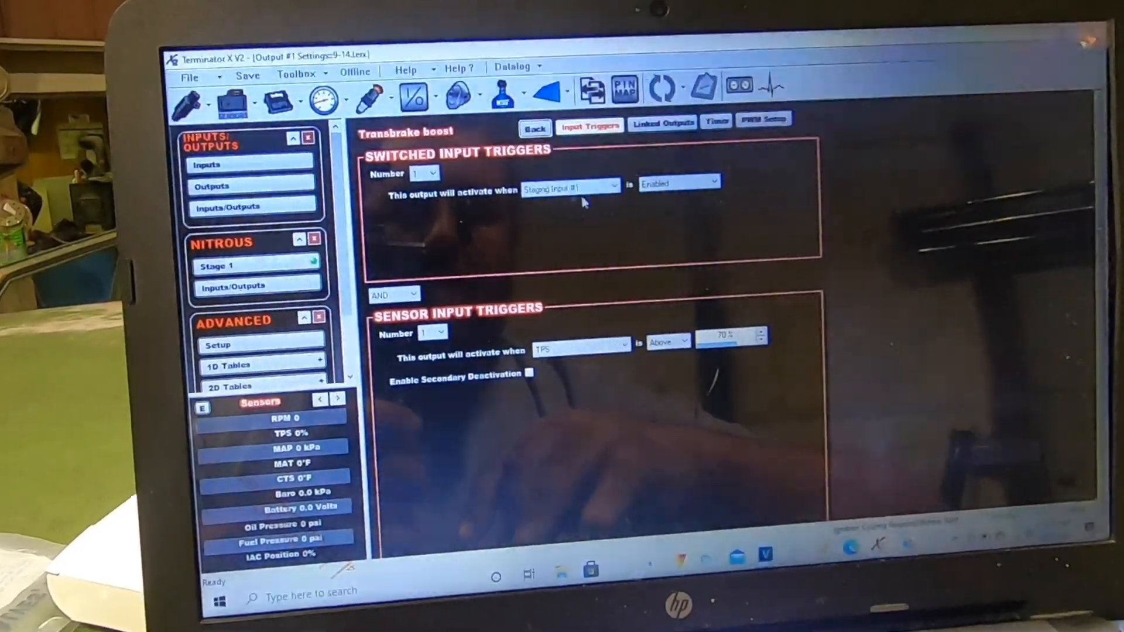
Show Output #1's Input Triggers: Staging Input #1 enabled and TPS above 70%.
left_click(756, 115)
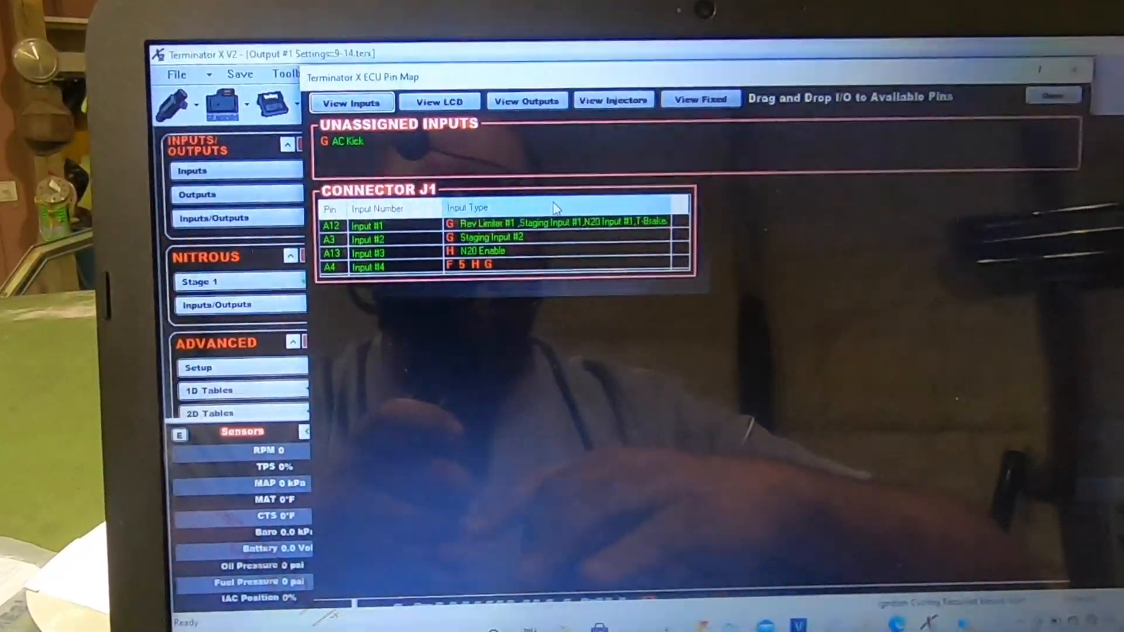
View the connector J1 input assignments in the ECU pin map.
left_click(526, 100)
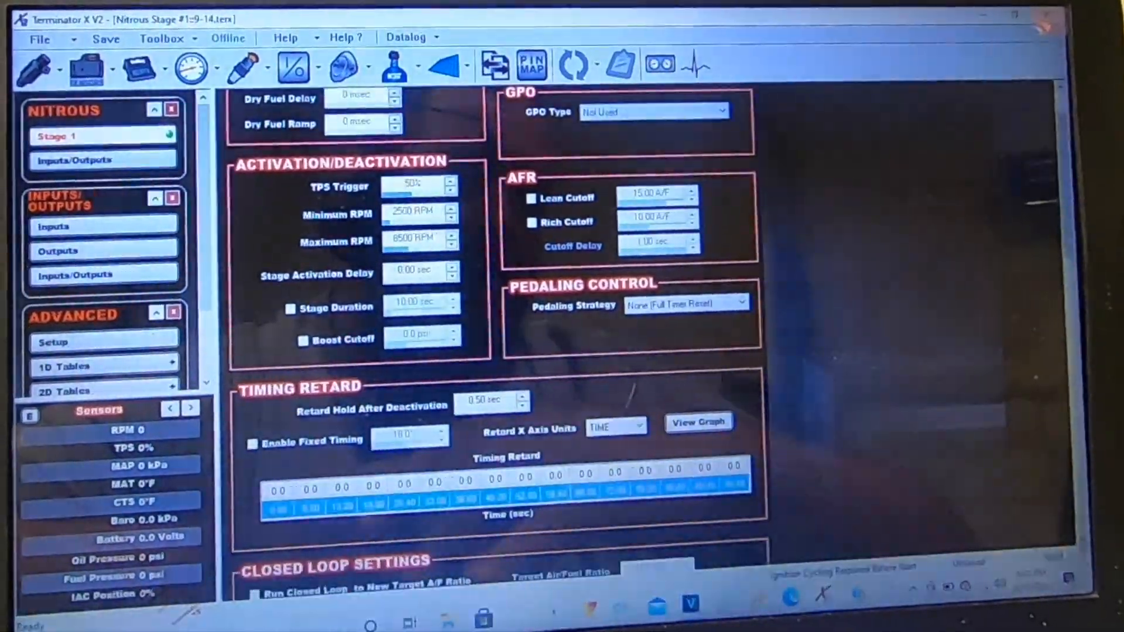
Scroll the Stage 1 nitrous page down to Progressive Control: time-based strategy at 30 Hz.
scroll("down", 3)
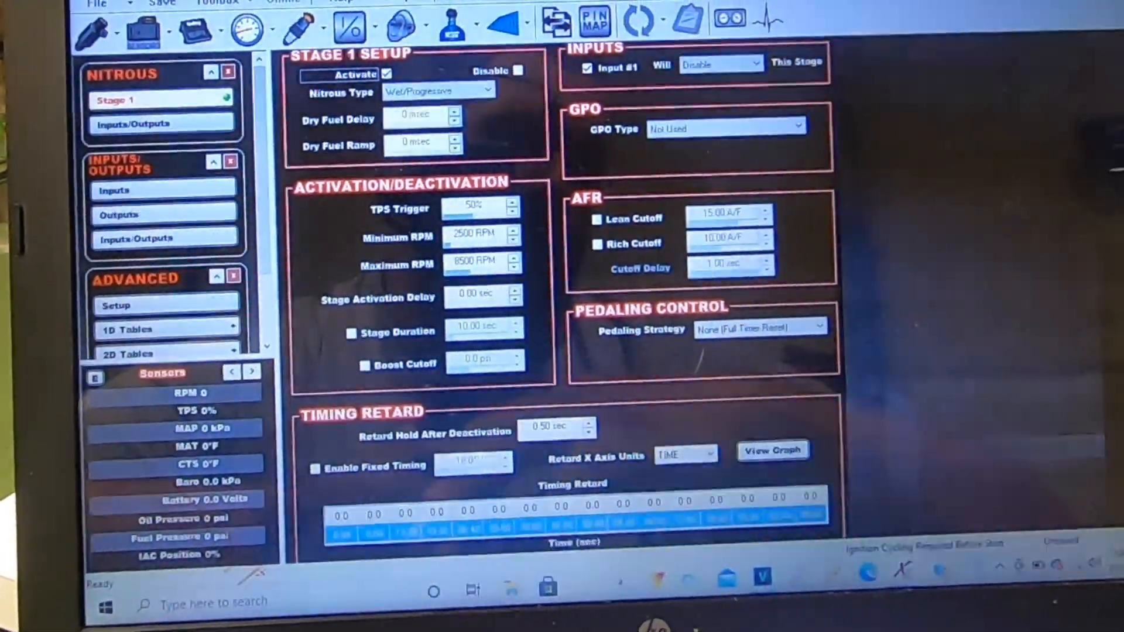
scroll("down", 3)
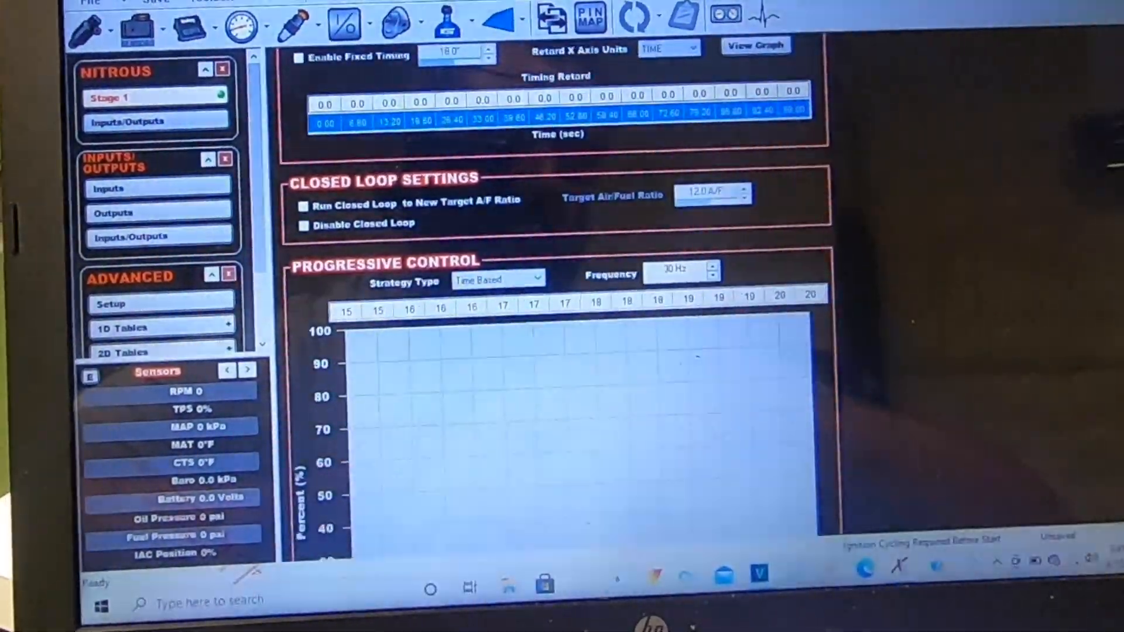